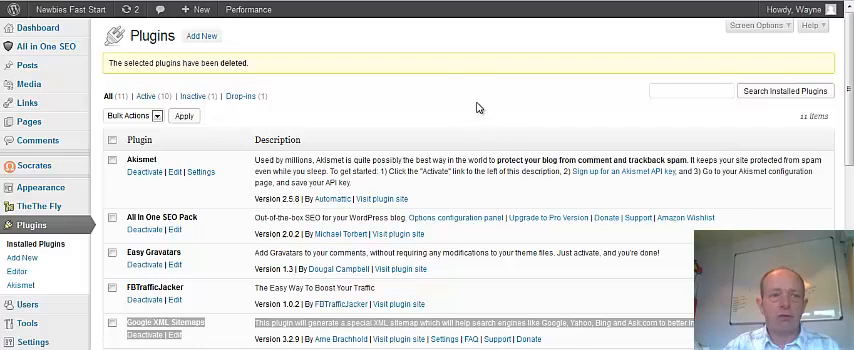
{"action": "mouse_move", "coordinate": [461, 104]}
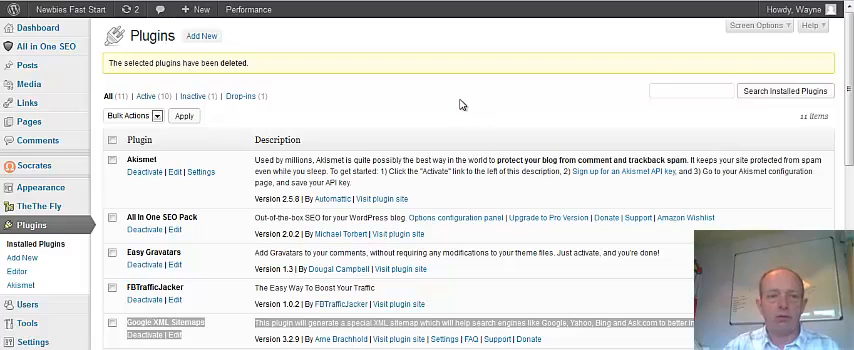
{"action": "mouse_move", "coordinate": [458, 105]}
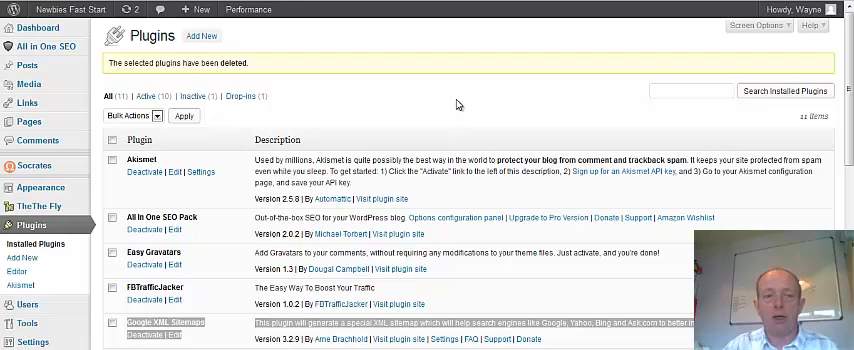
{"action": "mouse_move", "coordinate": [455, 105]}
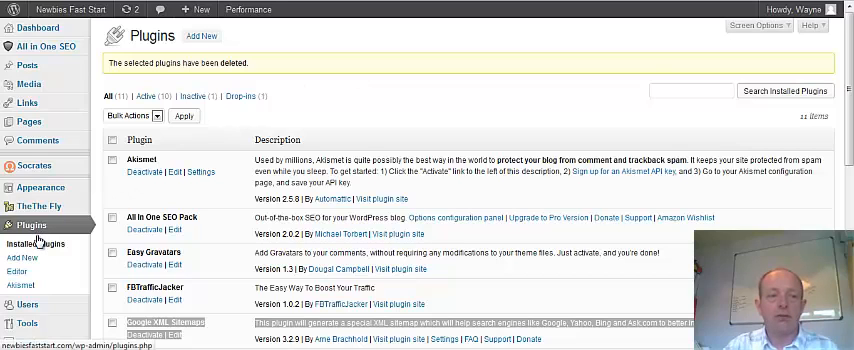
Step: Open the Add New plugins page from the Plugins admin menu
{"action": "left_click", "coordinate": [22, 258]}
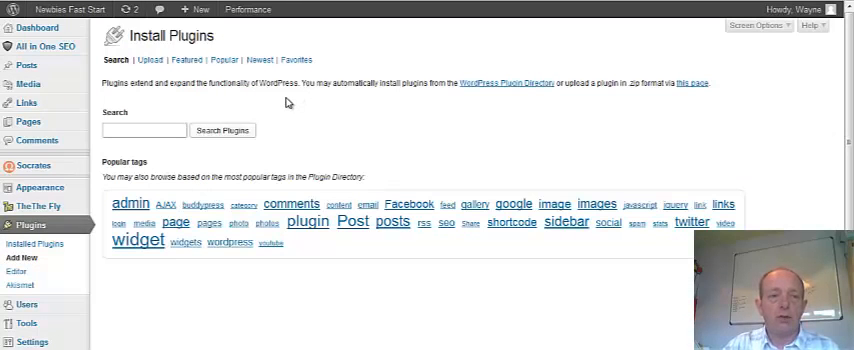
{"action": "mouse_move", "coordinate": [168, 89]}
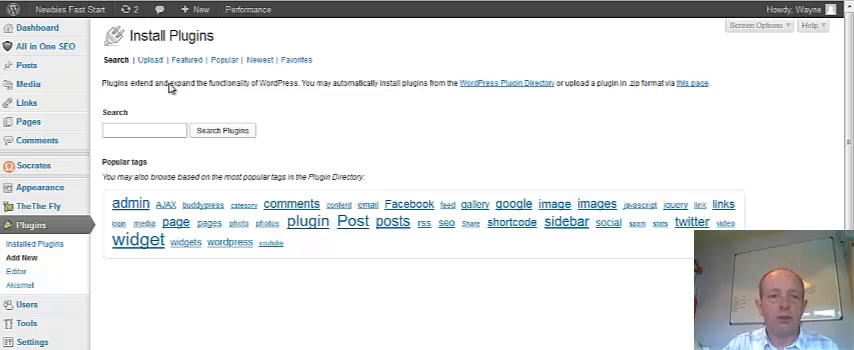
{"action": "left_click", "coordinate": [143, 130]}
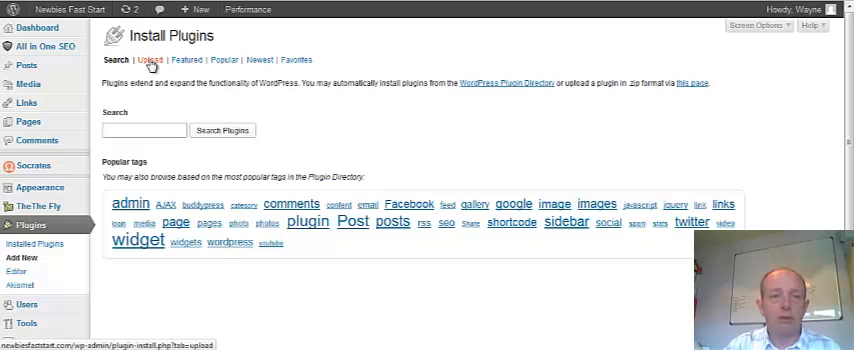
Step: Choose the myleadbar zip file in the Upload Plugin form
{"action": "left_click", "coordinate": [150, 59]}
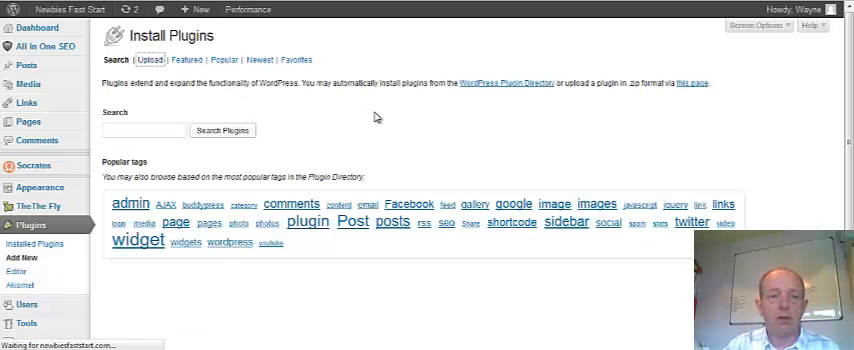
{"action": "left_click", "coordinate": [148, 60]}
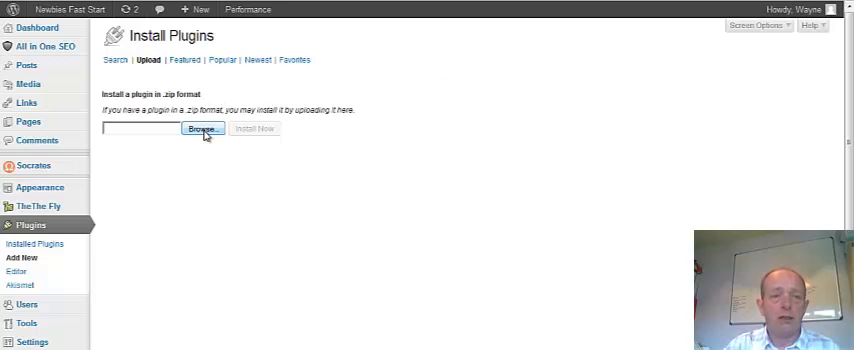
{"action": "left_click", "coordinate": [201, 129]}
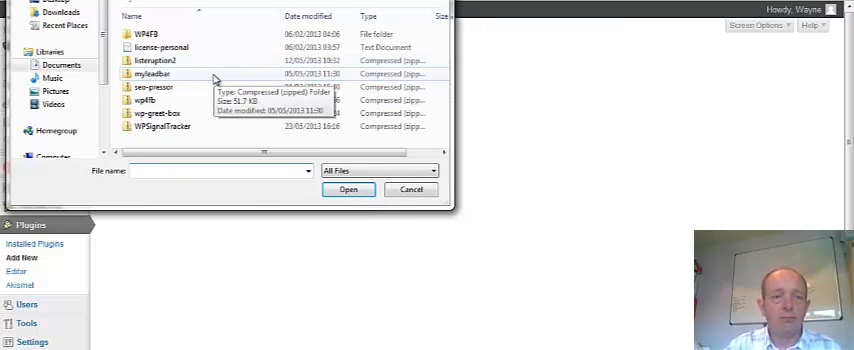
{"action": "left_click", "coordinate": [152, 74]}
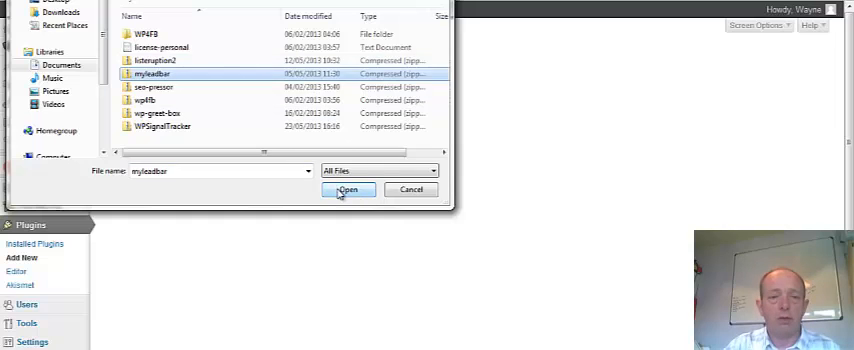
{"action": "left_click", "coordinate": [348, 190]}
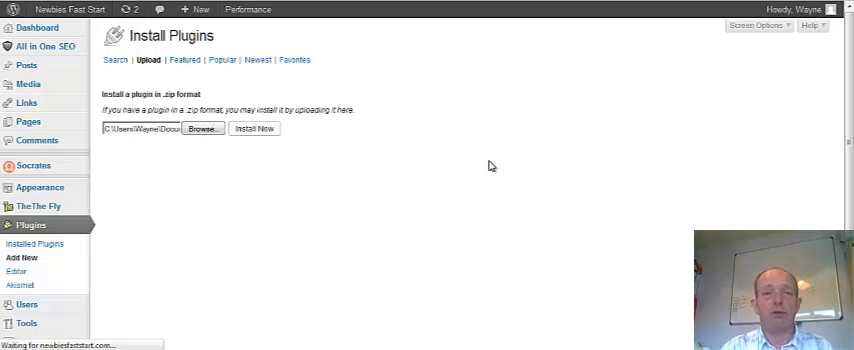
Step: Install myleadbar.zip and activate the My Lead Bar plugin
{"action": "left_click", "coordinate": [254, 128]}
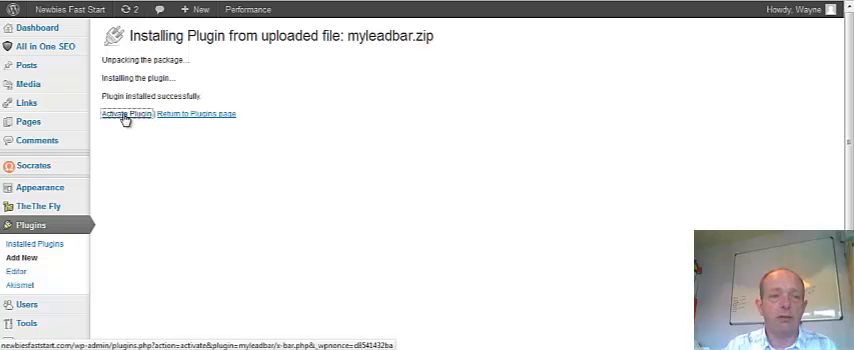
{"action": "left_click", "coordinate": [124, 113]}
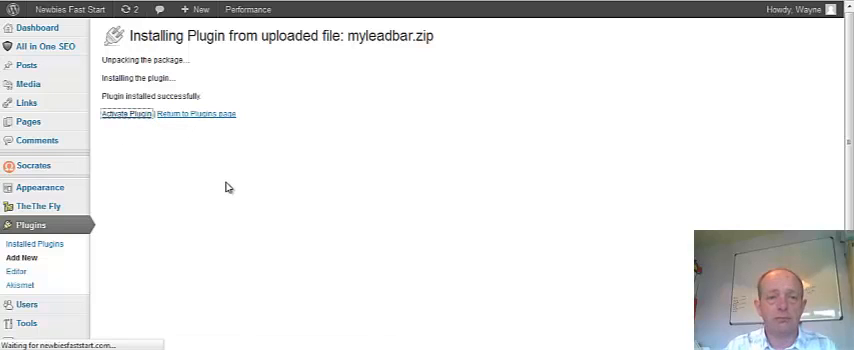
{"action": "left_click", "coordinate": [125, 113]}
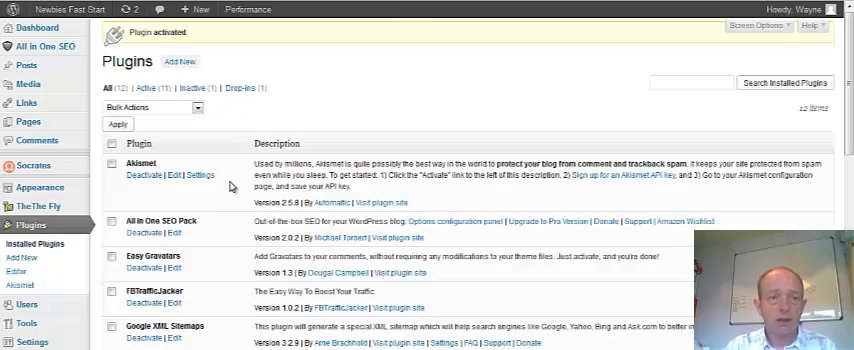
Step: Scroll the Installed Plugins list to find My Lead Bar with its Deactivate link
{"action": "scroll", "scroll_direction": "down", "scroll_amount": 3}
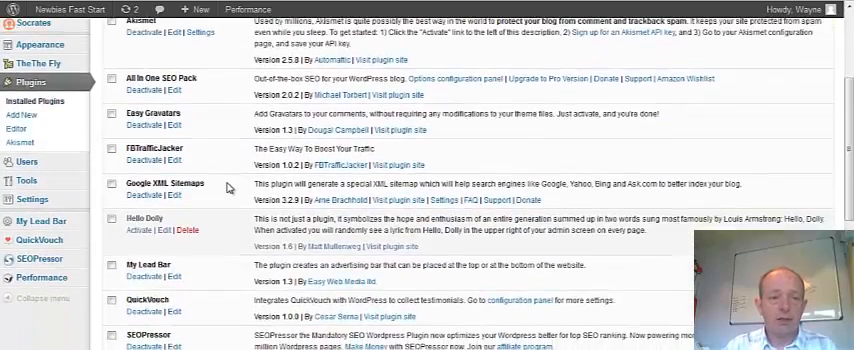
{"action": "scroll", "scroll_direction": "down", "scroll_amount": 3}
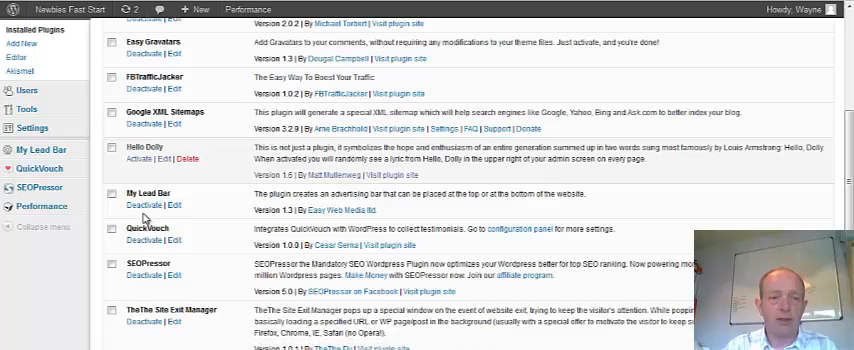
{"action": "mouse_move", "coordinate": [198, 208]}
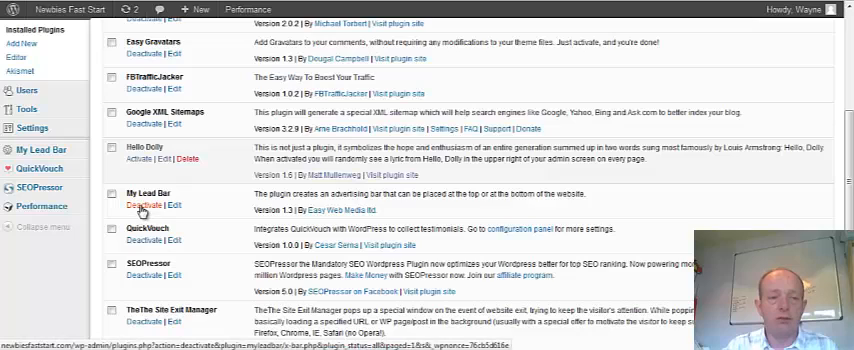
{"action": "mouse_move", "coordinate": [142, 205]}
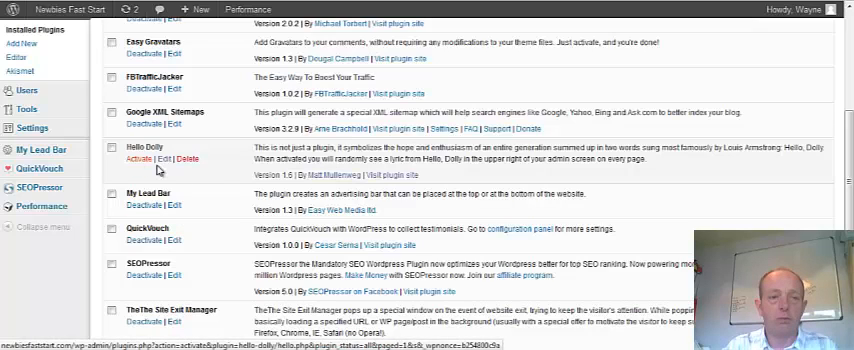
{"action": "mouse_move", "coordinate": [198, 159]}
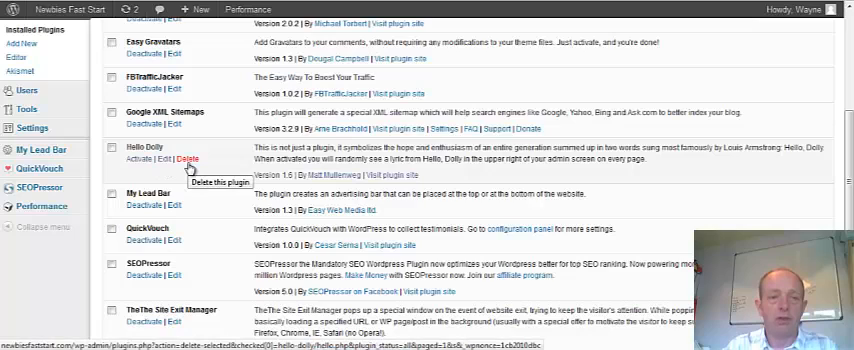
{"action": "mouse_move", "coordinate": [212, 188]}
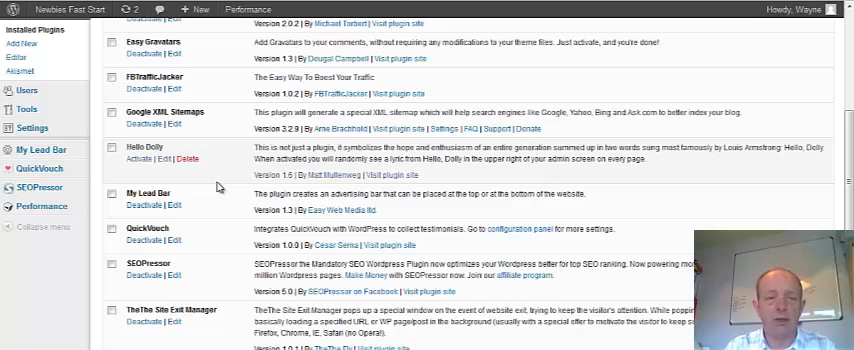
{"action": "mouse_move", "coordinate": [213, 188]}
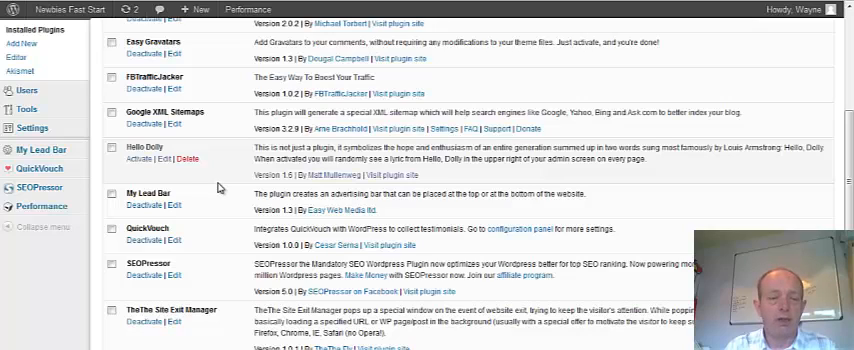
{"action": "mouse_move", "coordinate": [221, 187]}
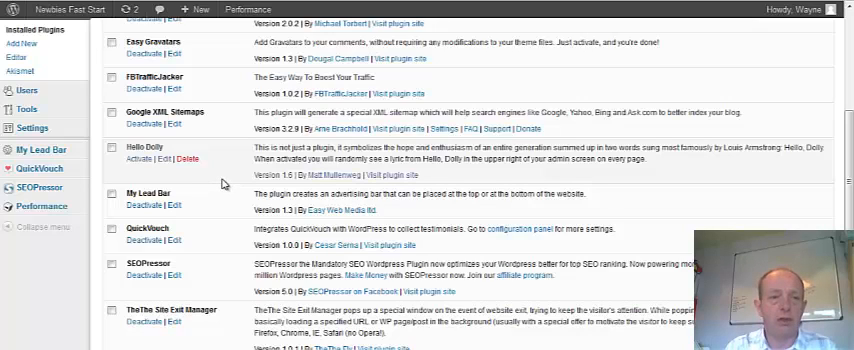